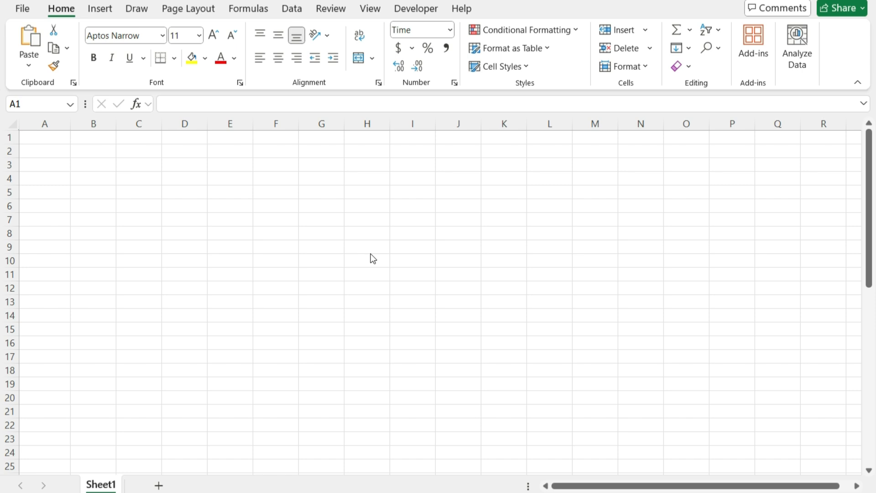
Select cell A1 and bring up the Formulas ribbon commands
click(45, 137)
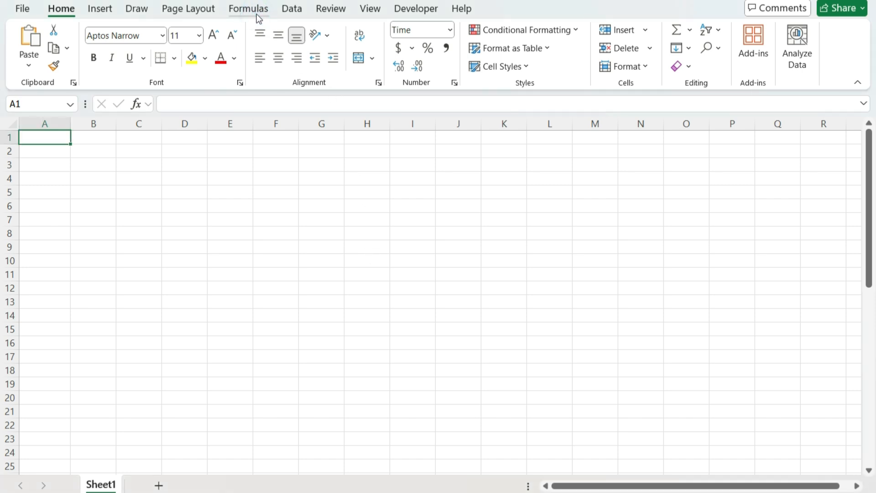
click(248, 8)
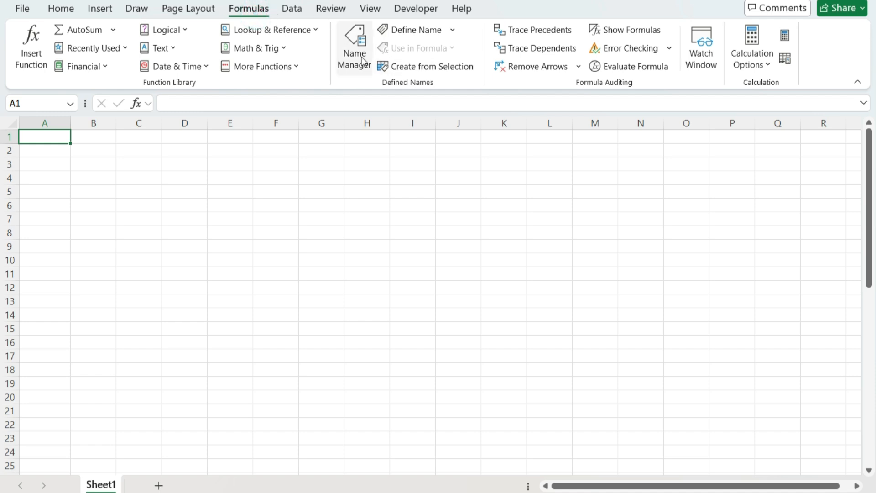
In Name Manager, start a new workbook name 'converttime' with Refers to cleared to '='
click(354, 48)
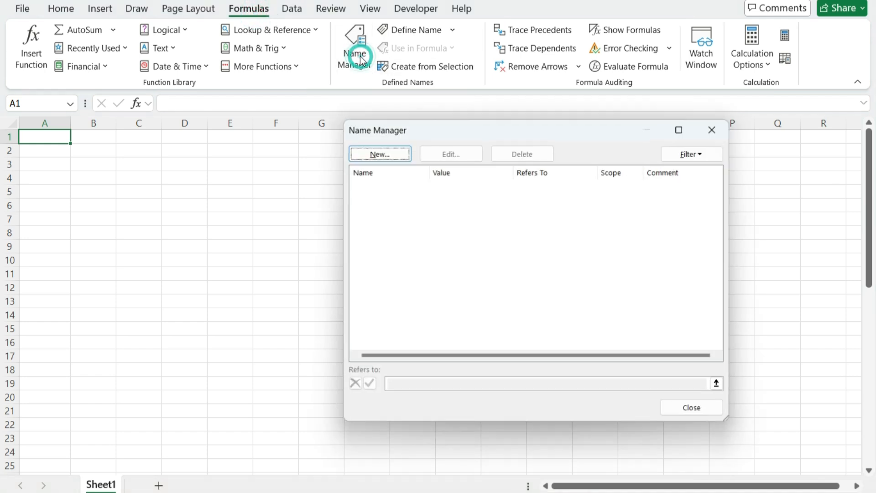
click(379, 153)
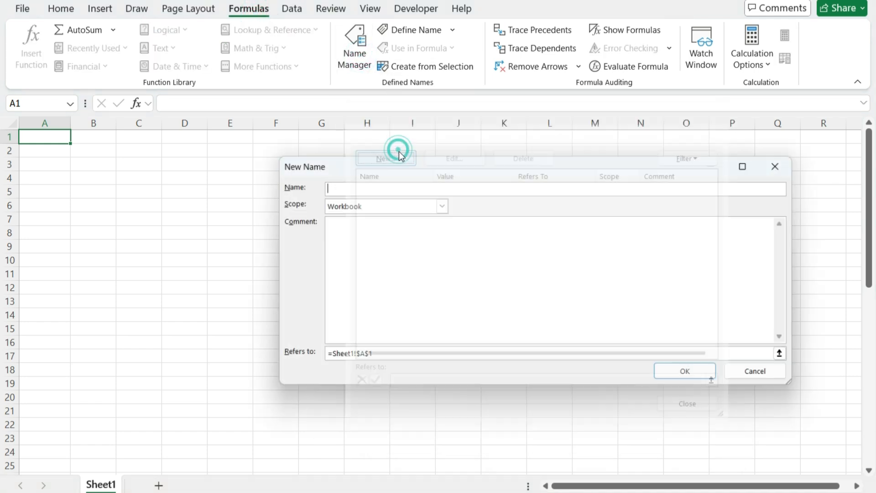
click(385, 158)
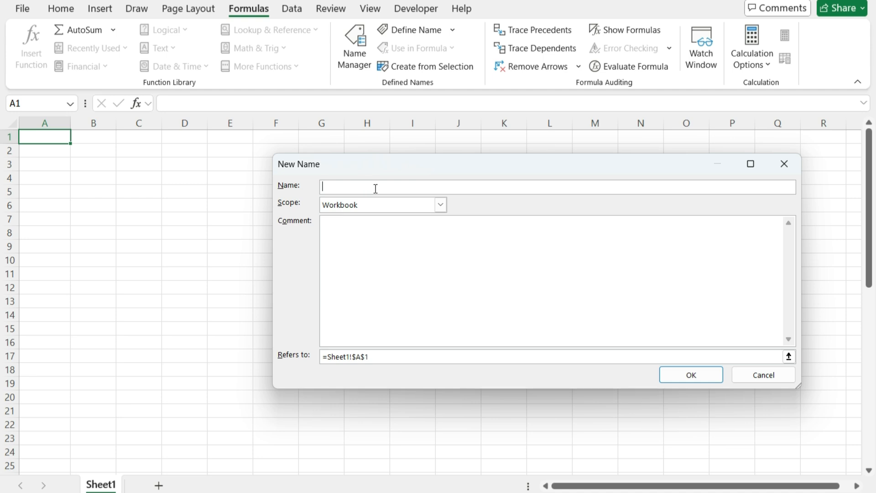
text(converttime)
click(551, 356)
text(=)
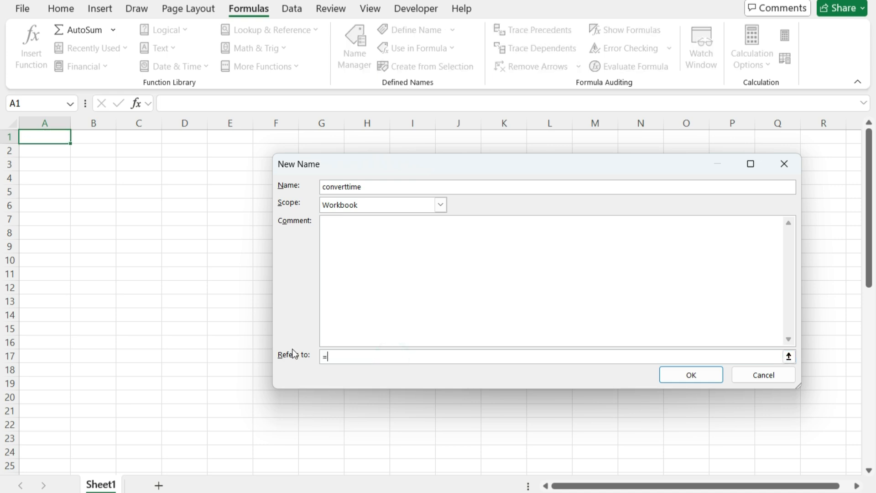
Begin the definition as LAMBDA(time,homeTime,destinationTime, in the Refers to box
text(LAMBDA)
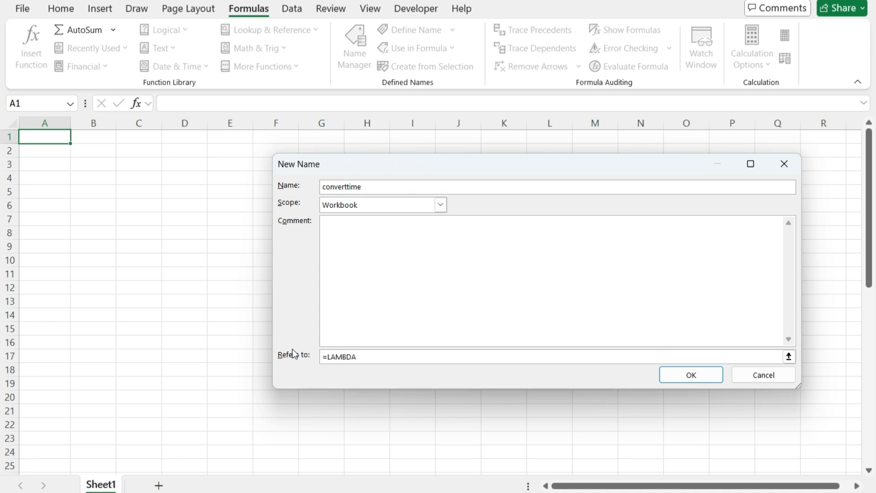
text(()
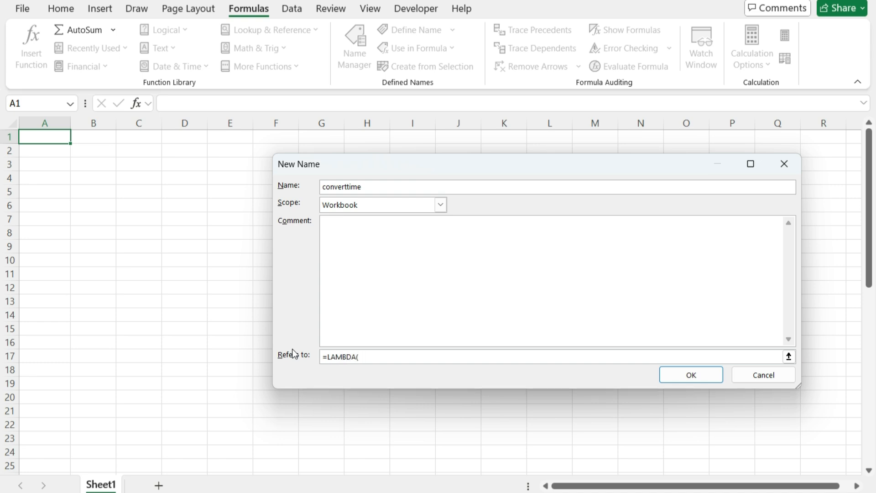
click(357, 356)
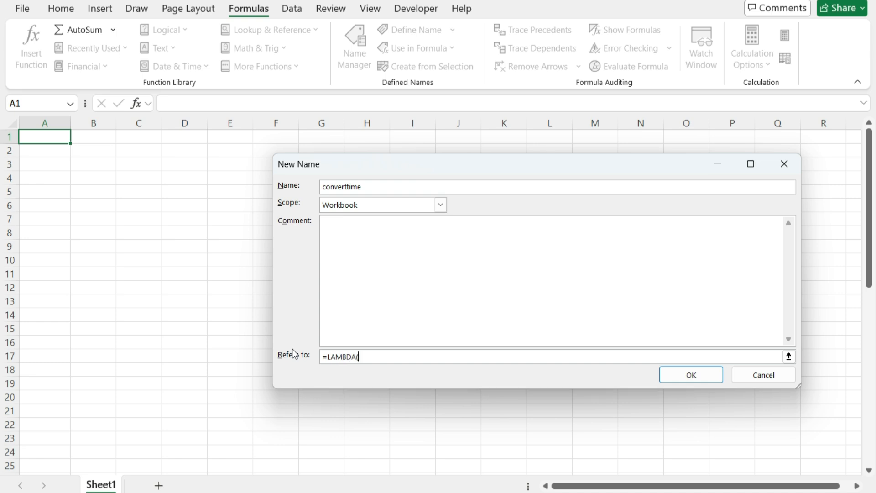
text(time)
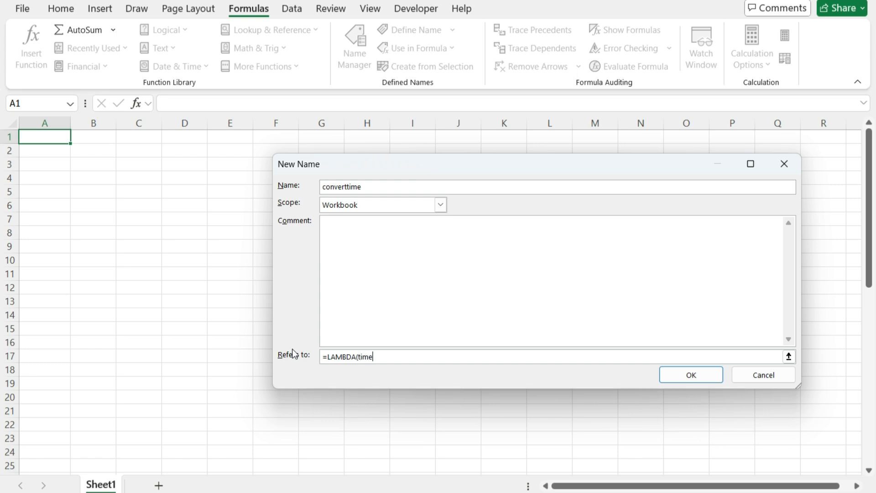
text(,)
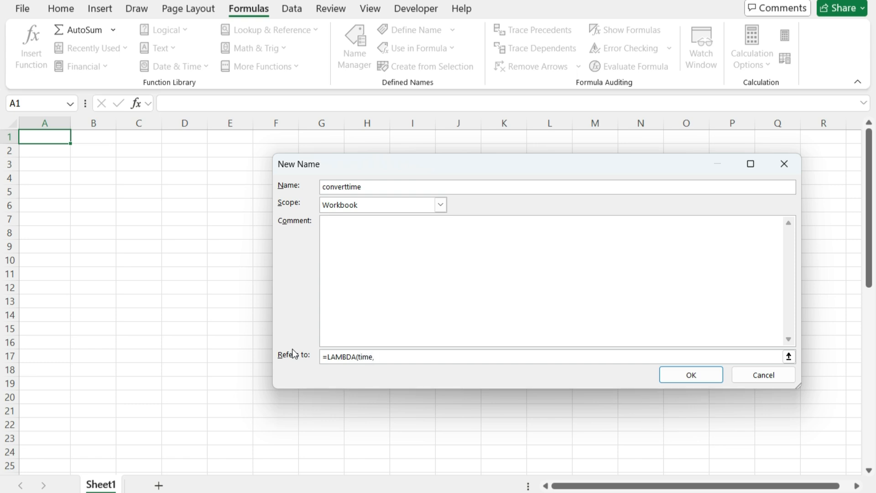
text(homeTime,destinationTime)
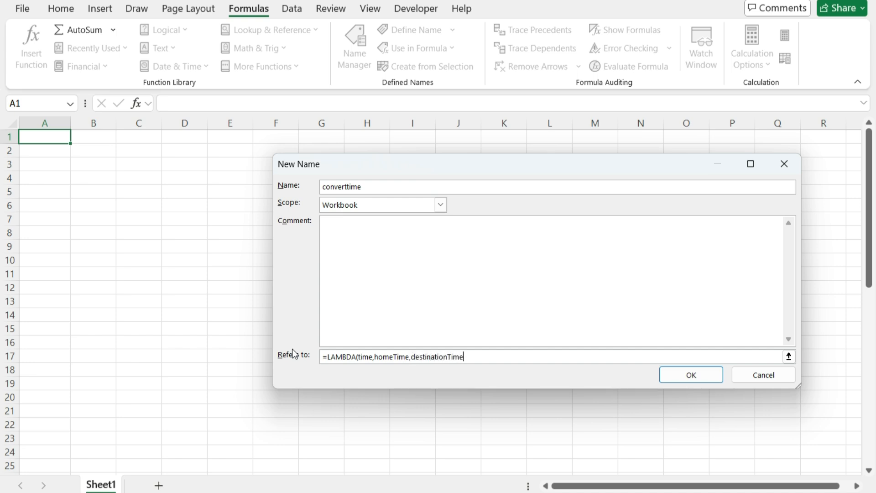
text(,)
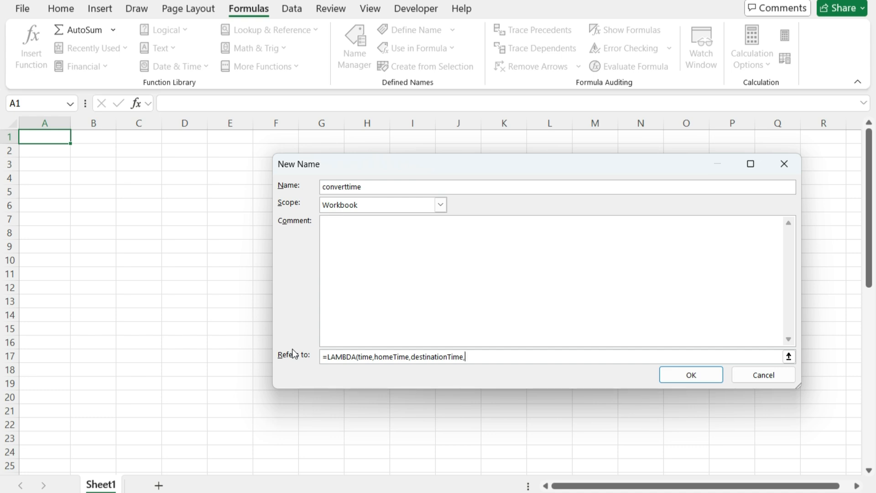
Complete the LAMBDA body as time+(destinationTime-homeTime)/24 and save the converttime name
text(time)
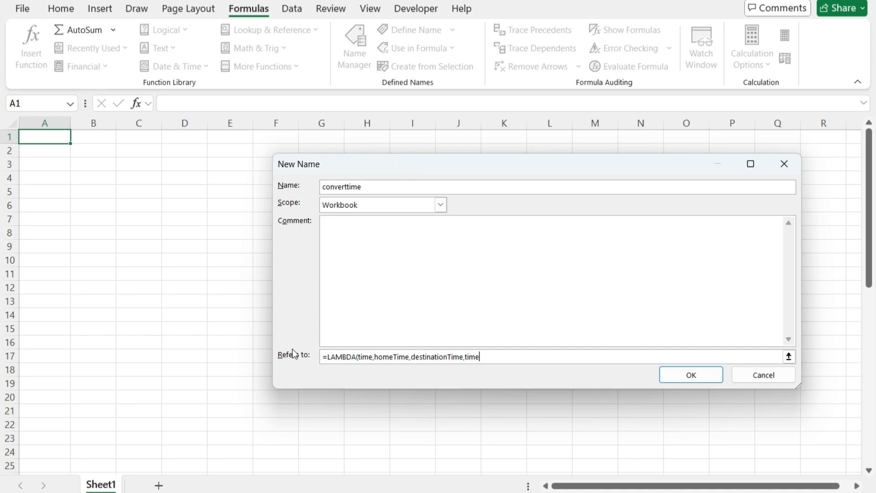
text(+)
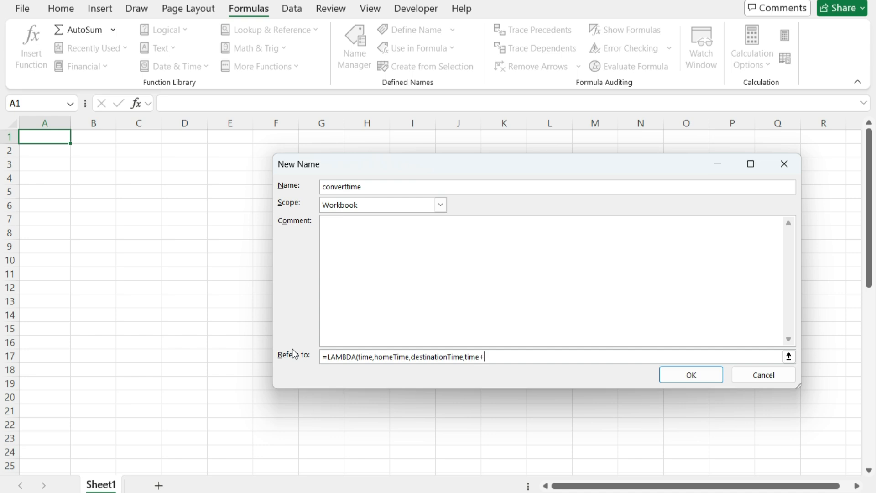
text(()
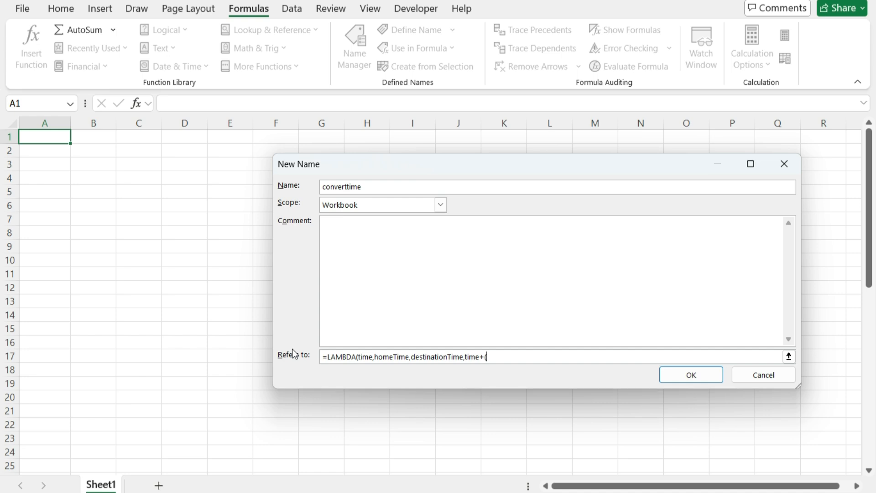
text(destination)
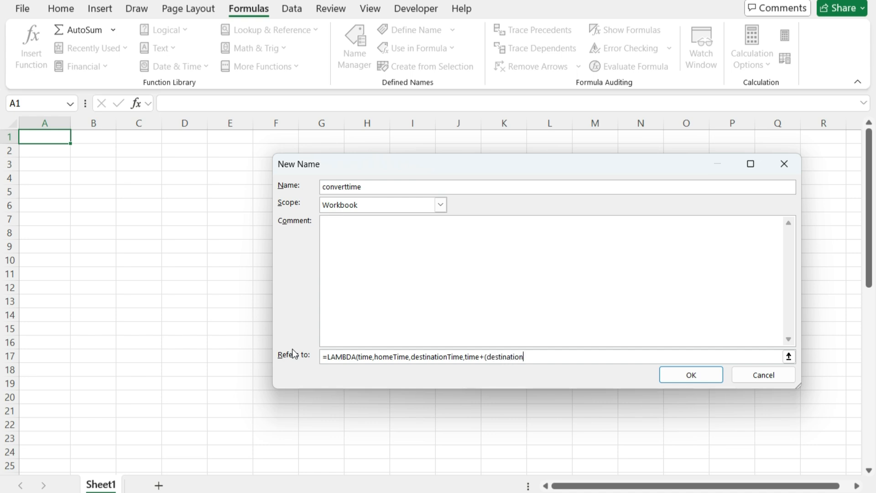
text(Time-)
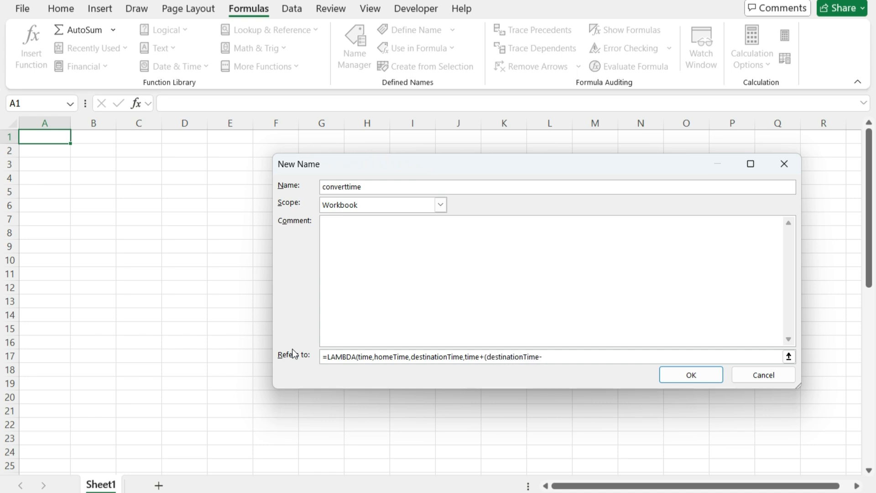
text(homeTime)
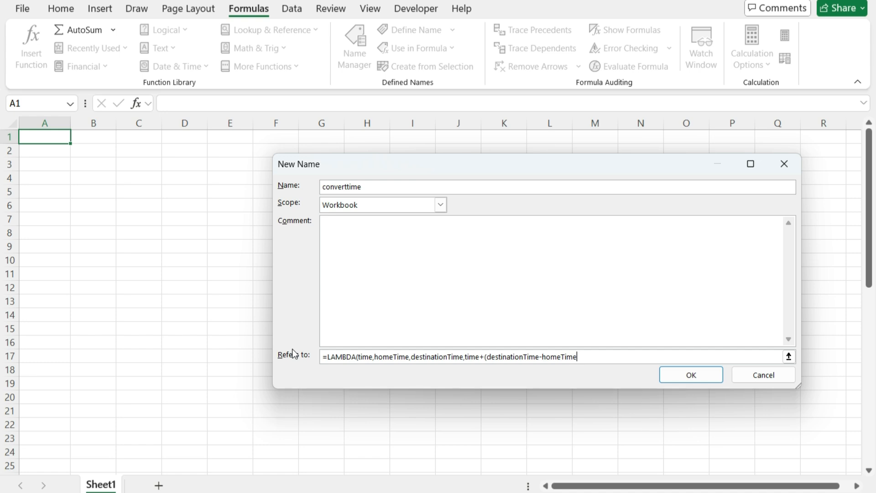
text())
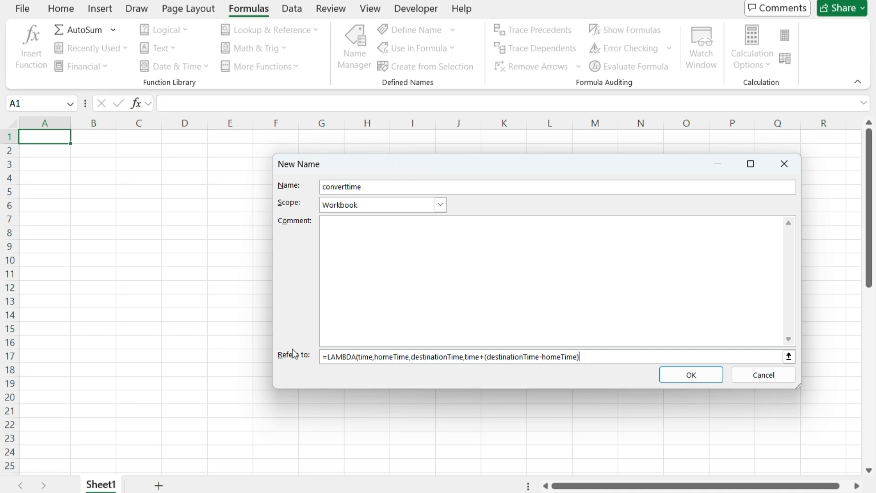
text(/)
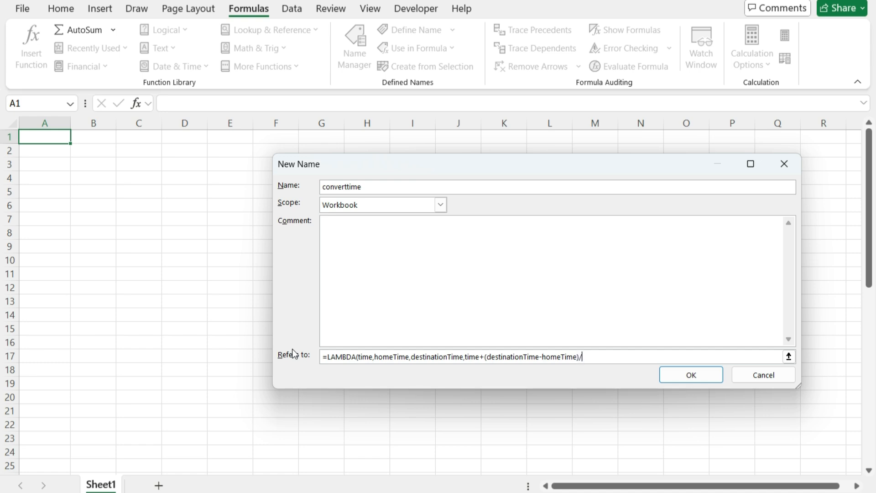
text(24))
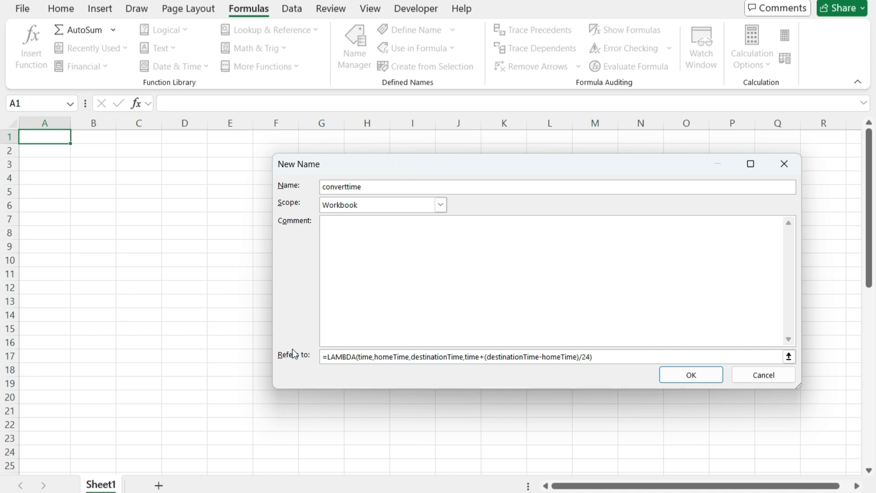
click(690, 374)
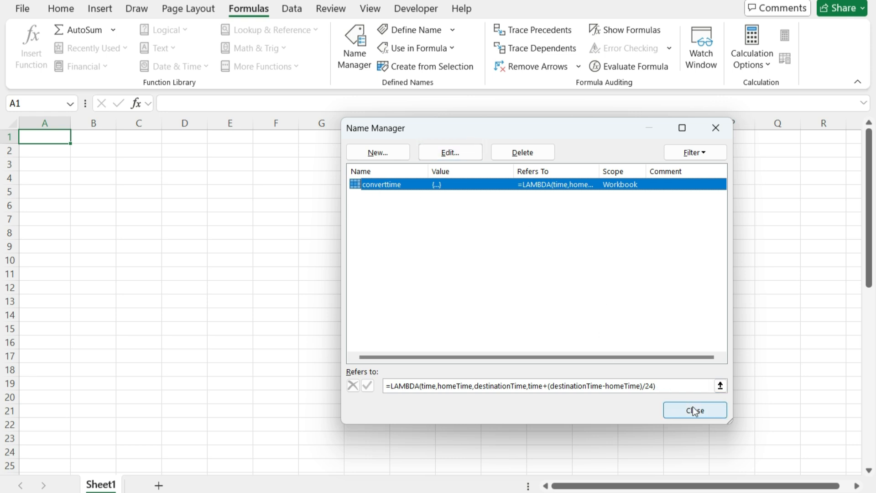
Enter =converttime("12:00",-7,-4) in A1, returning 3:00:00 PM, and reselect A1
click(694, 409)
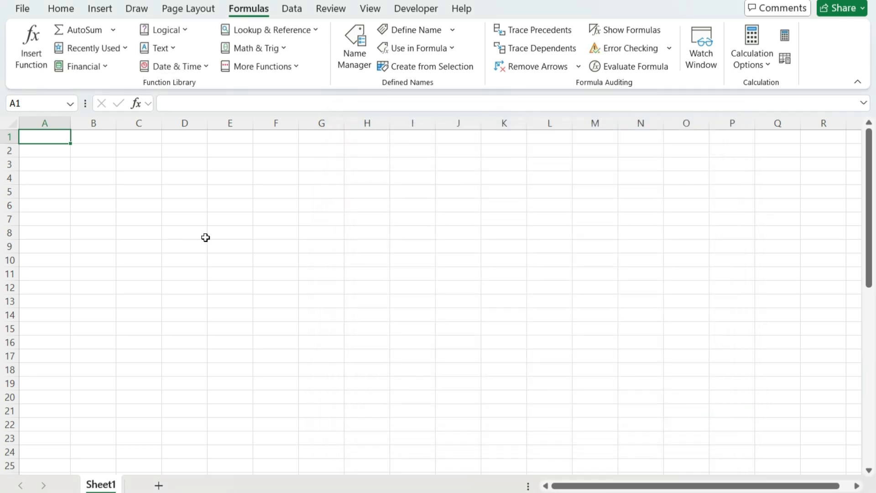
text(=converttime()
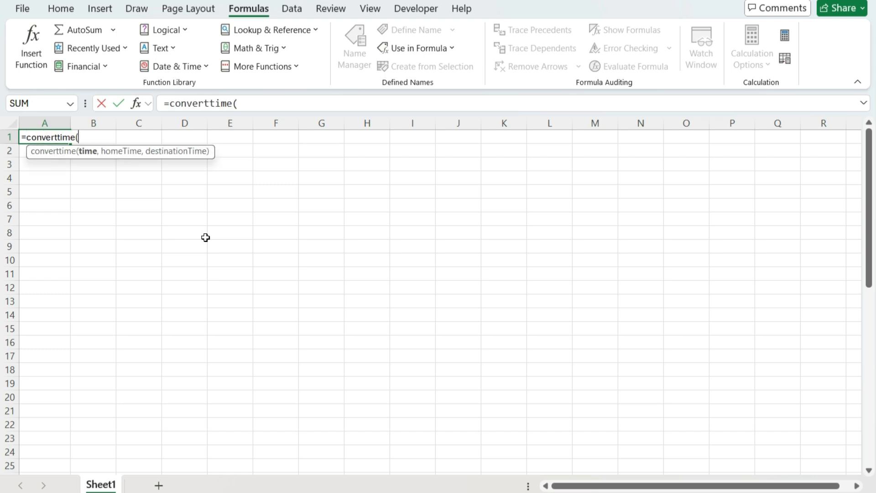
text("12:)
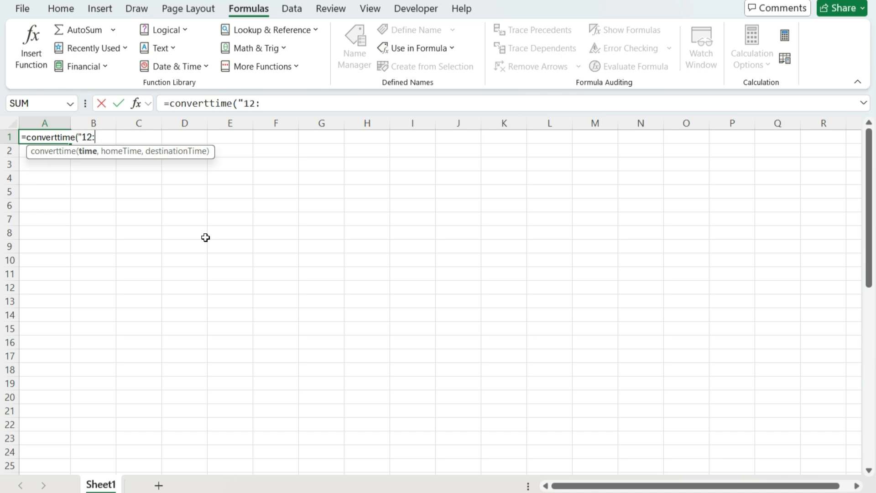
text(00",)
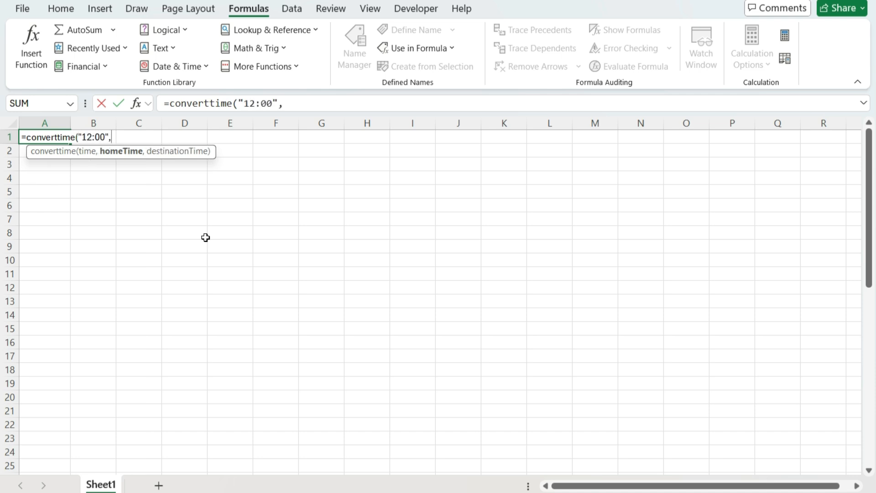
text(-)
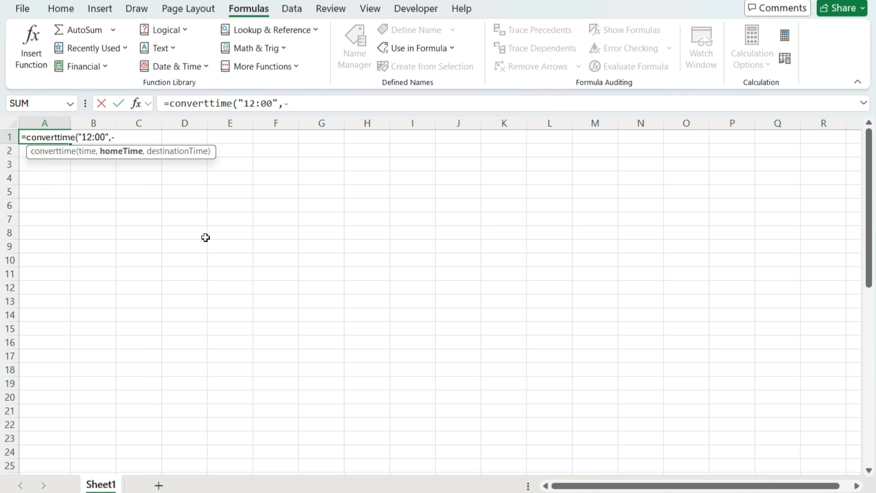
text(7)
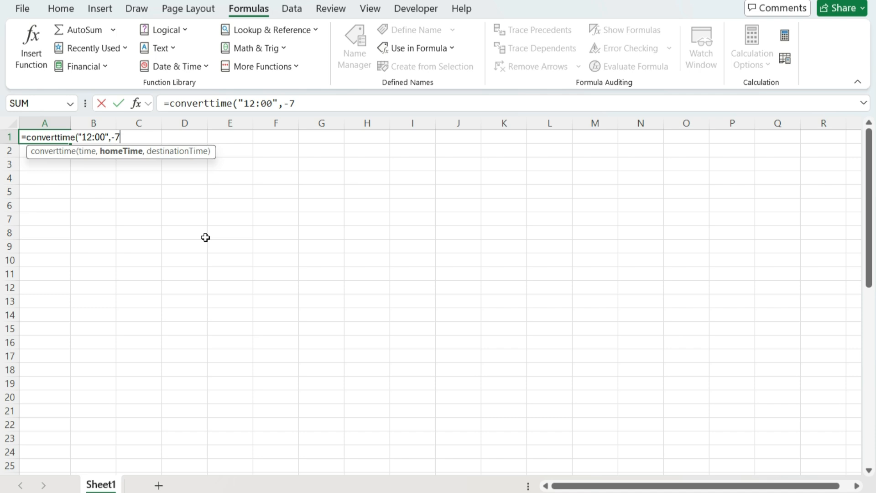
text(,)
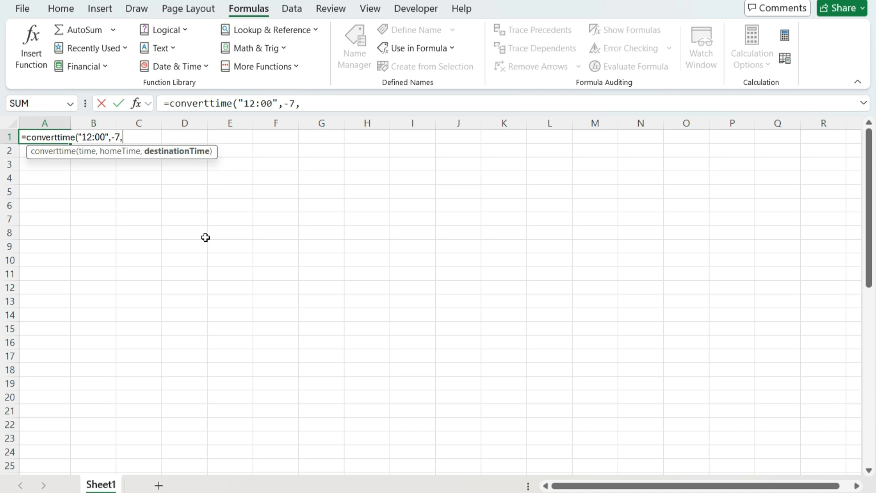
text(-4))
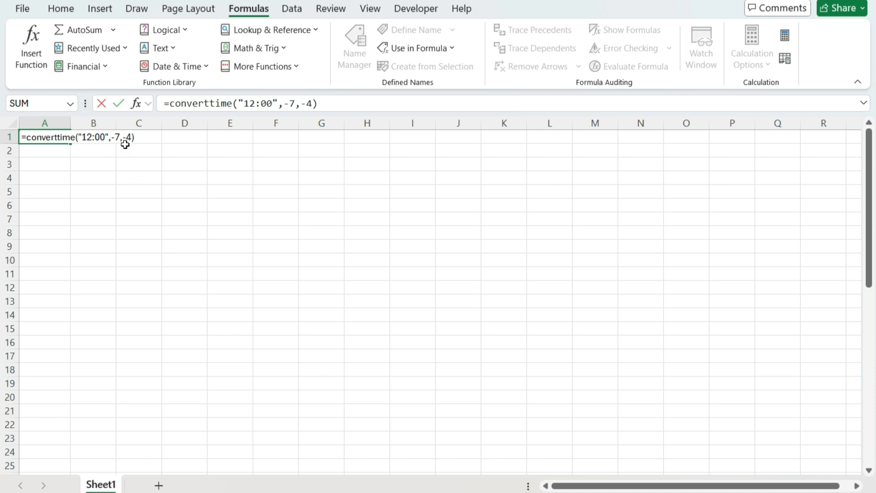
mouse_move(116, 161)
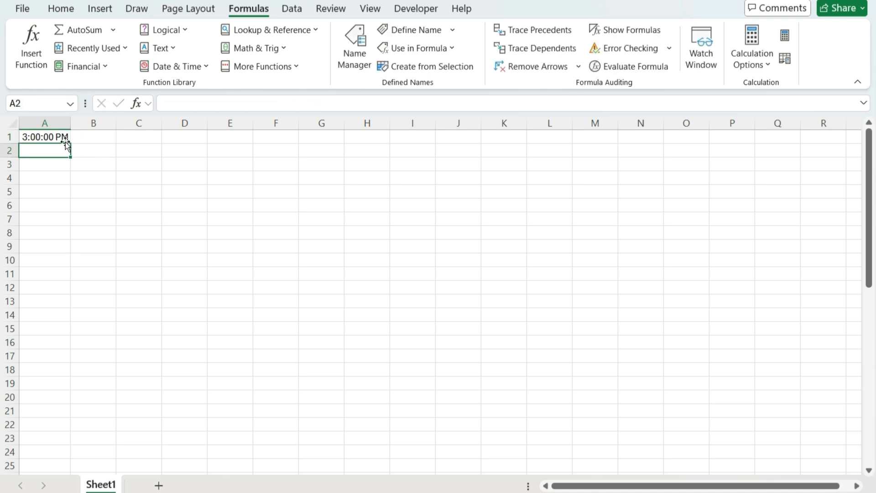
click(44, 136)
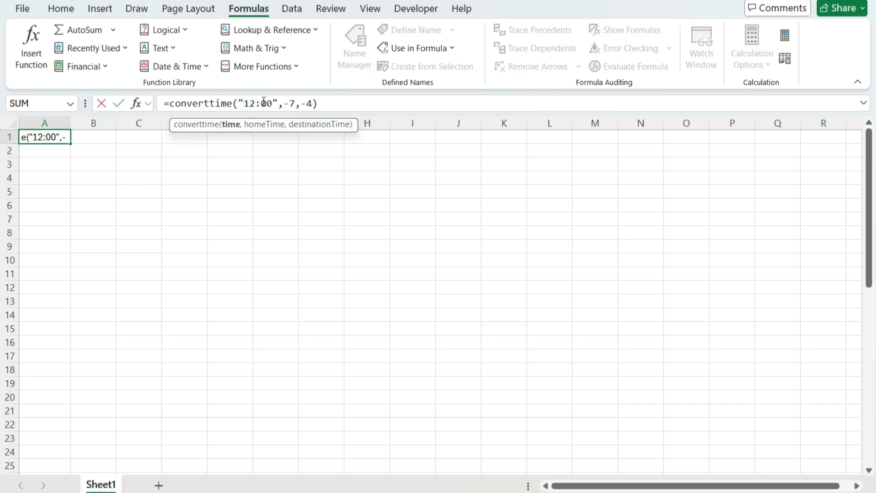
Change A1's time argument to "2:00 PM" so it shows 5:00:00 PM, then move to B3
key(enter)
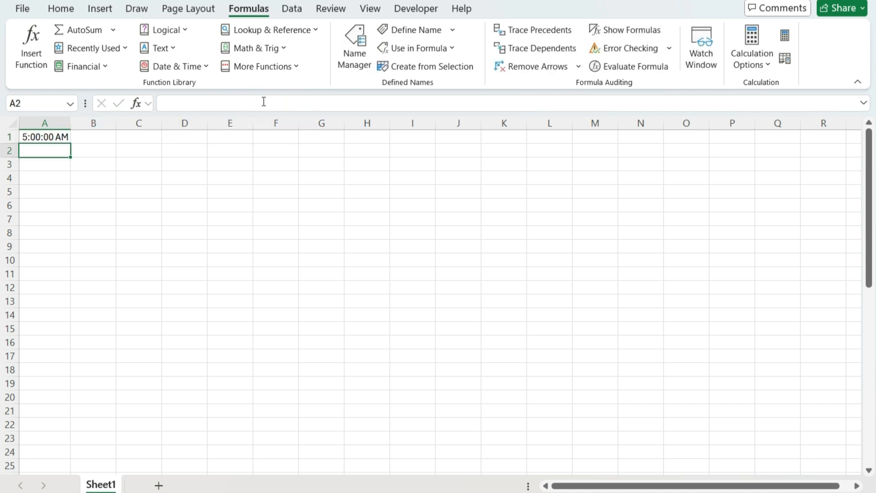
click(45, 136)
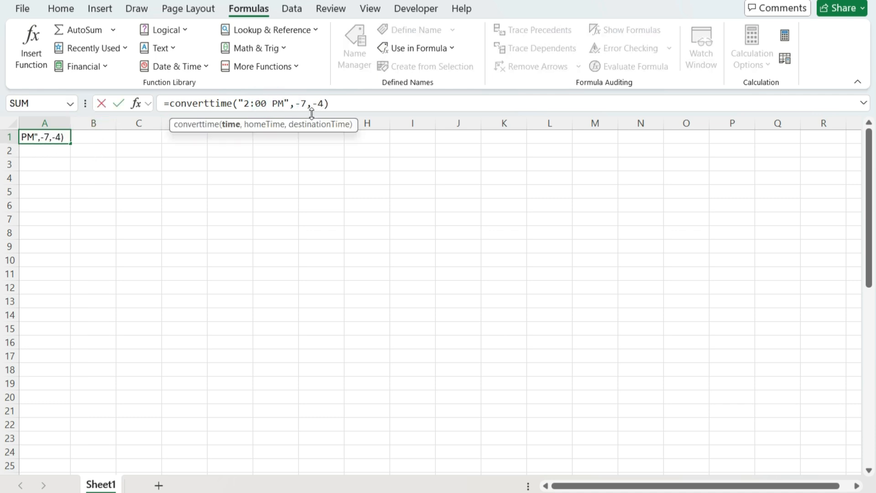
key(enter)
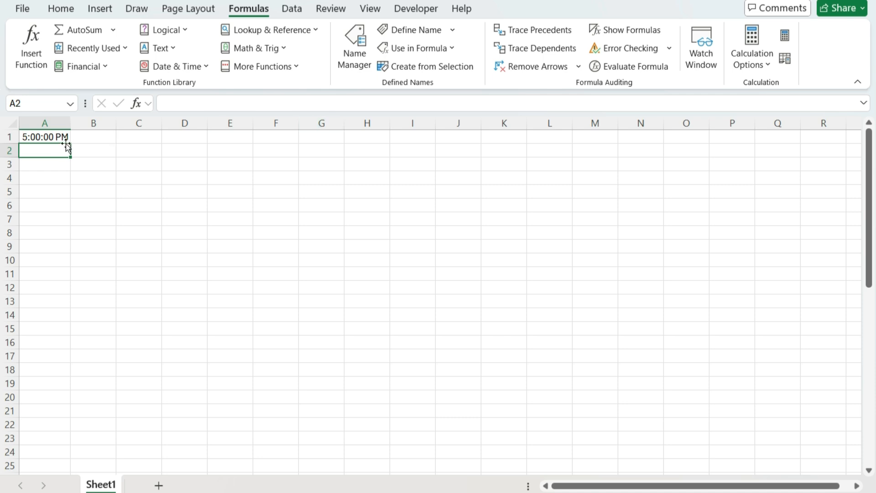
click(93, 164)
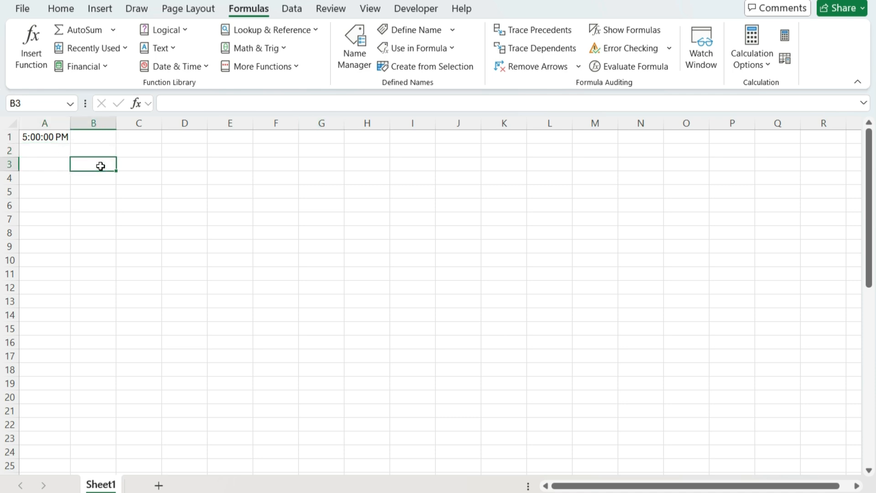
Label B3:B5 Time, Home Time Zone, Destination Time Zone and enter 7:00 PM in C3, -7 in C4
text(Time)
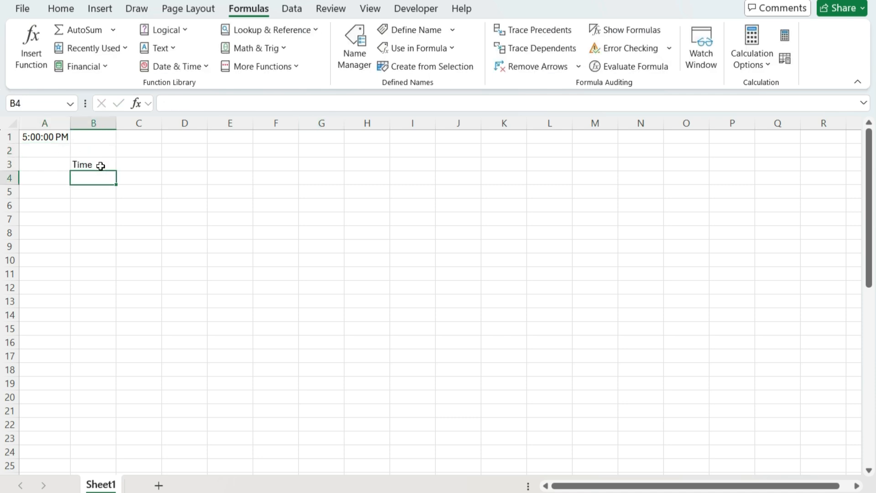
text(Home Time)
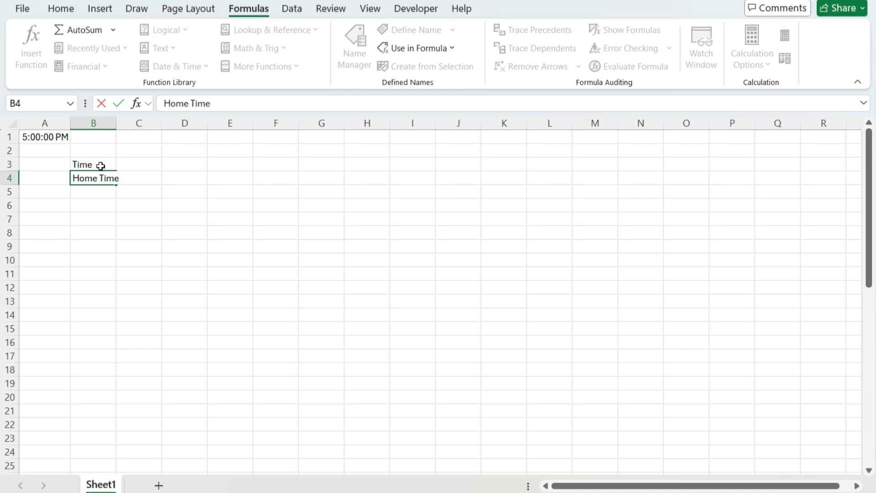
text(Destination Time Zone)
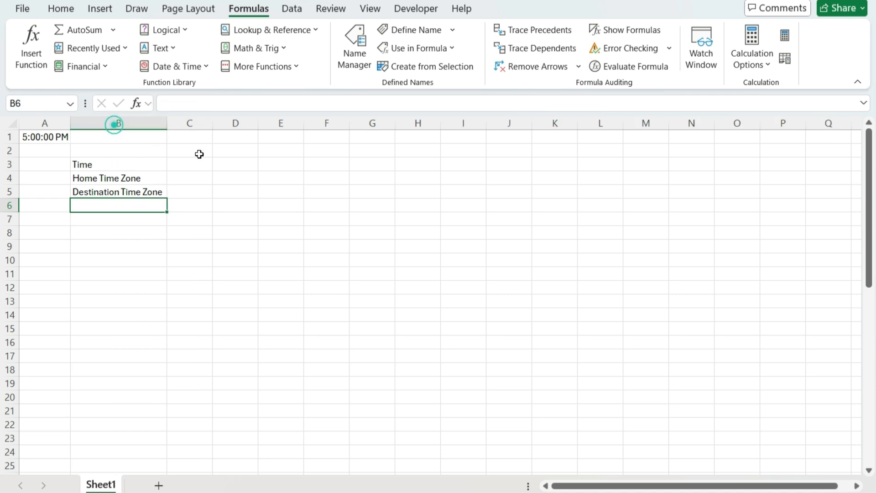
text(7:)
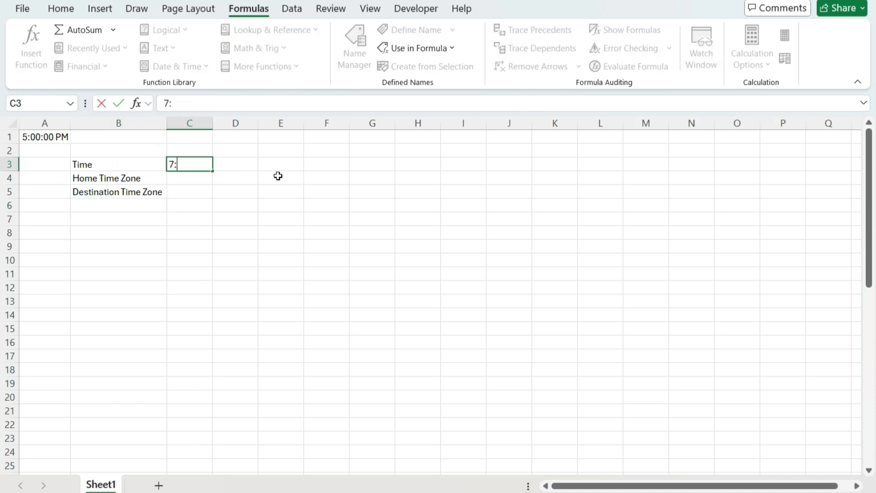
key(enter)
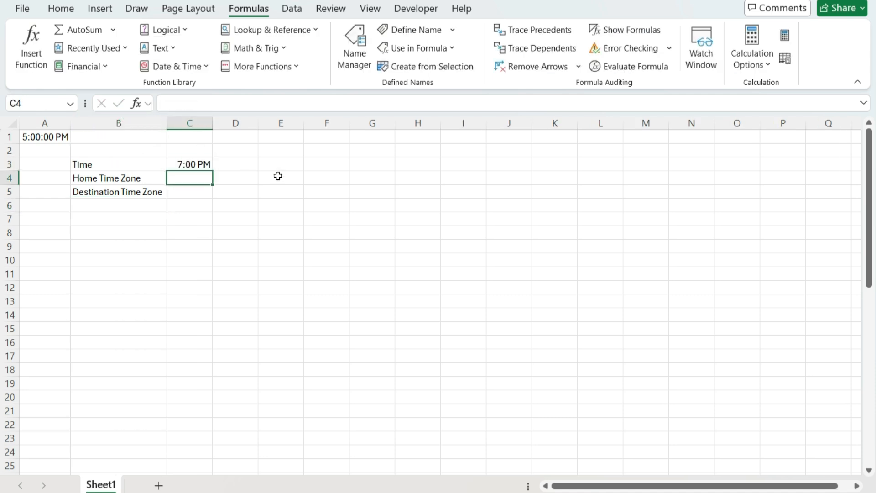
text(-7)
click(189, 192)
text(-1)
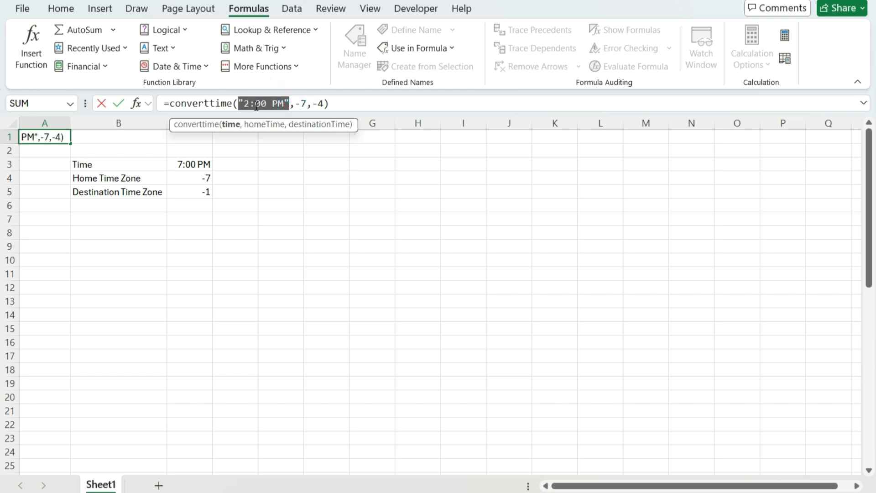
Replace A1's hardcoded arguments with references to C3, C4 and C5
click(190, 163)
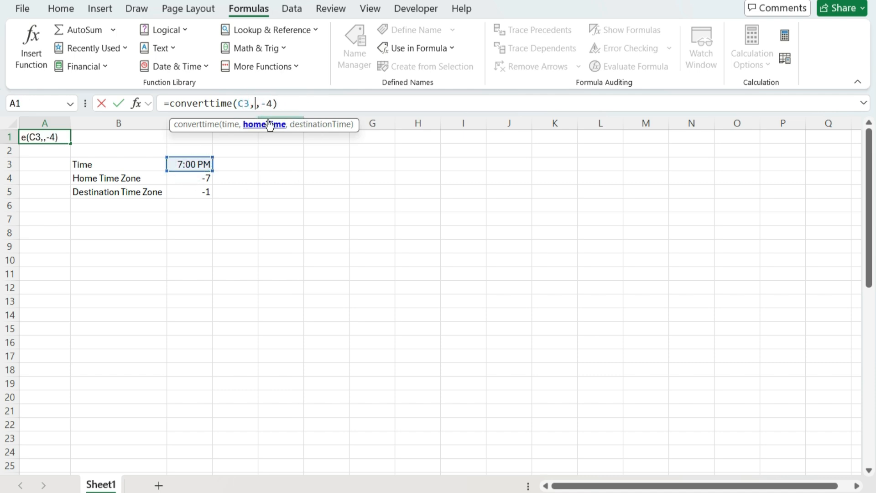
click(190, 178)
text(-2)
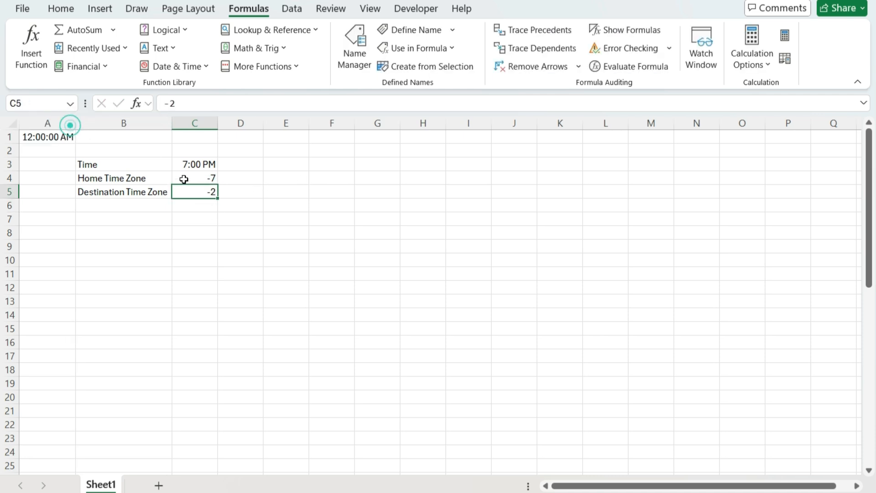
mouse_move(293, 186)
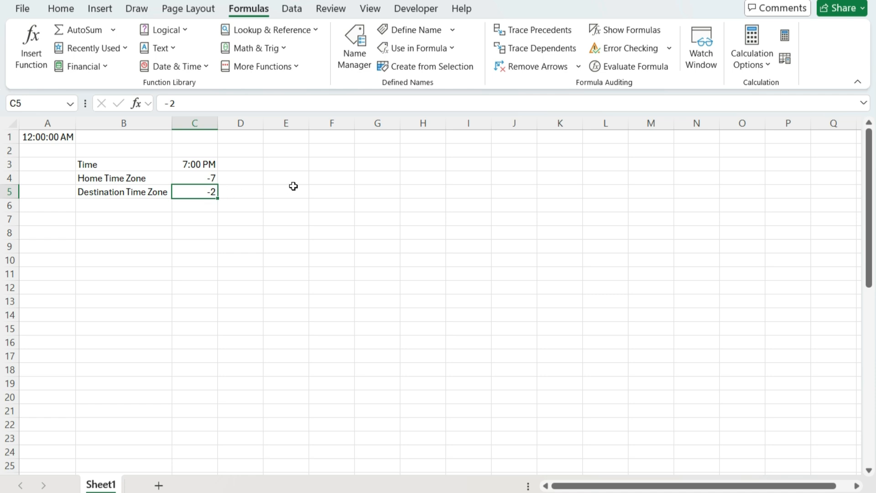
Test C5 with -4, 5, then 6, leaving A1 at 8:00:00 AM, and select A1
text(-4)
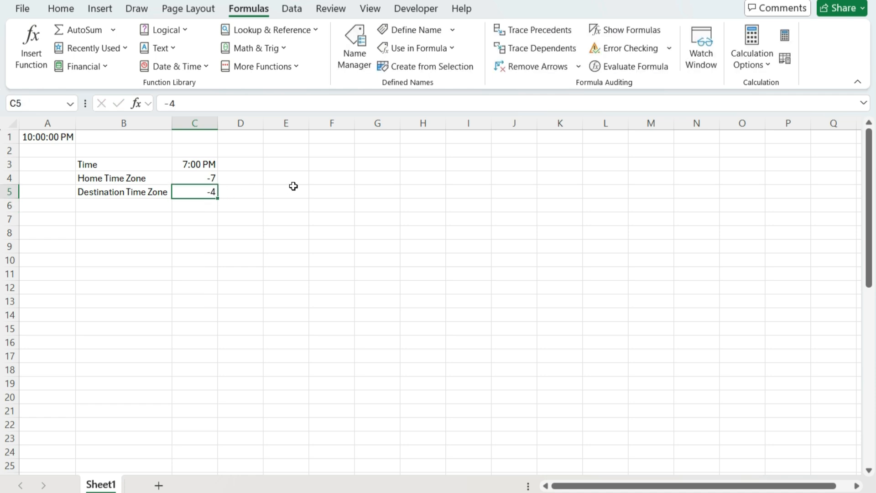
key(Backspace)
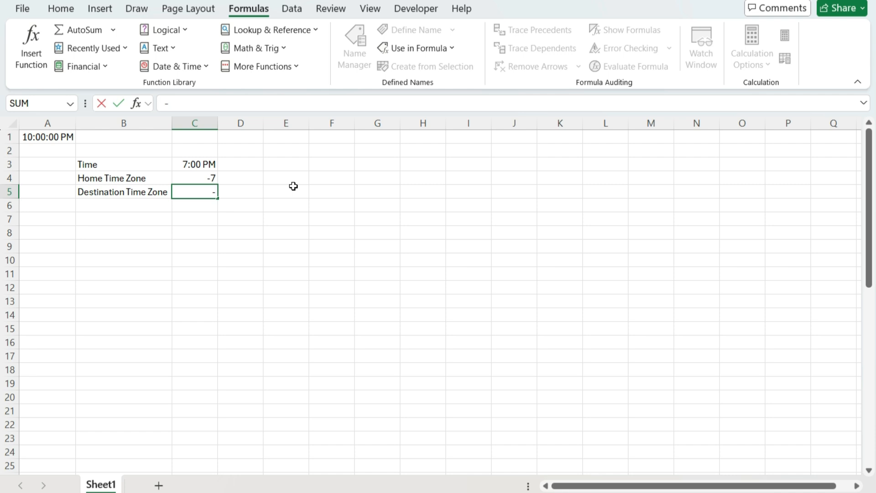
text(5)
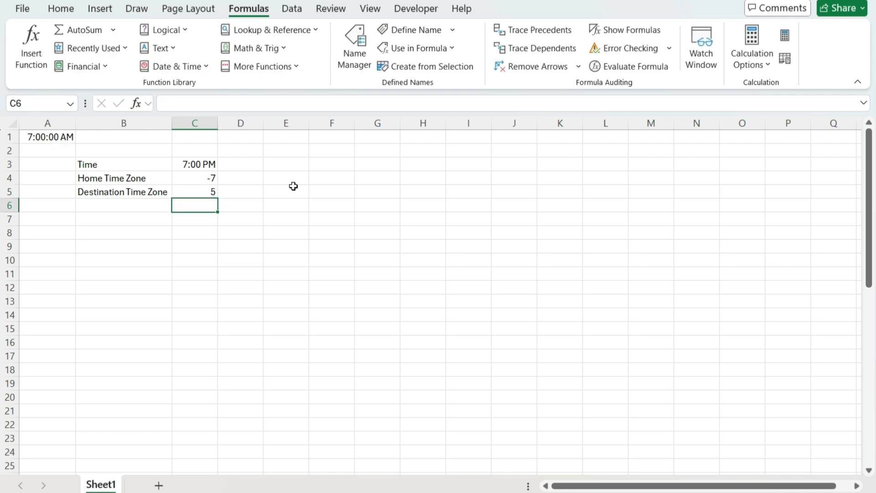
click(194, 192)
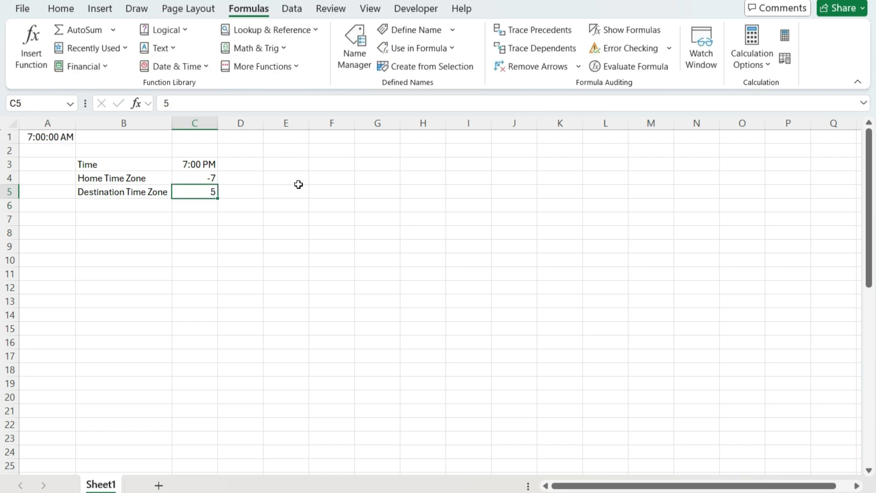
text(6)
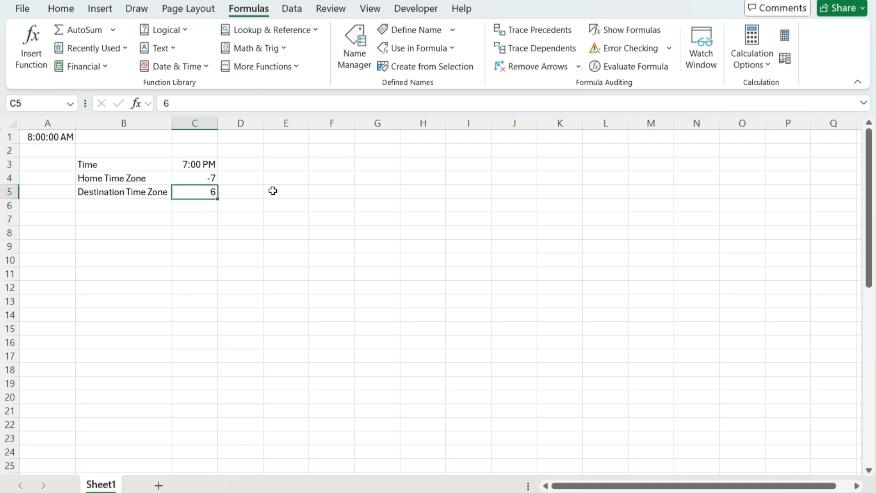
mouse_move(105, 147)
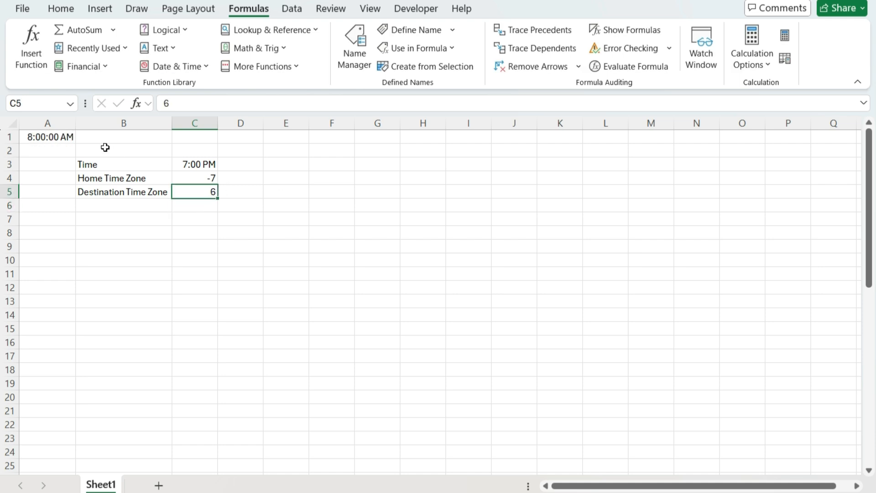
click(47, 136)
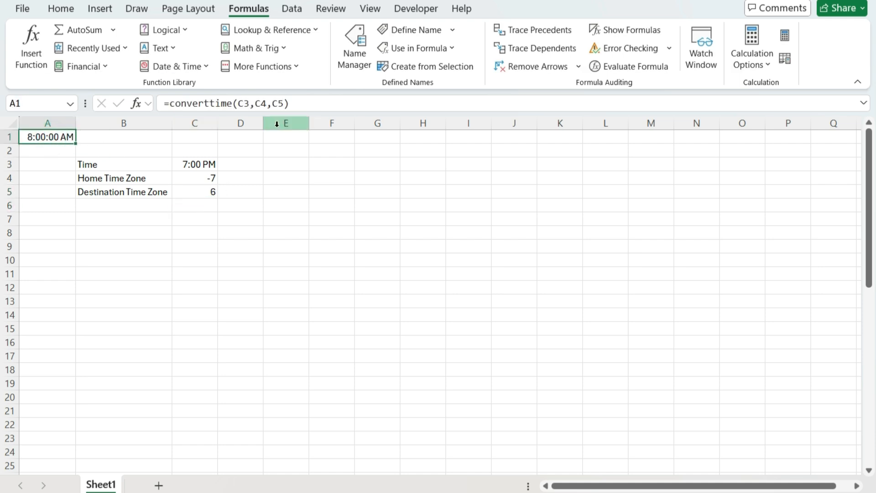
mouse_move(285, 151)
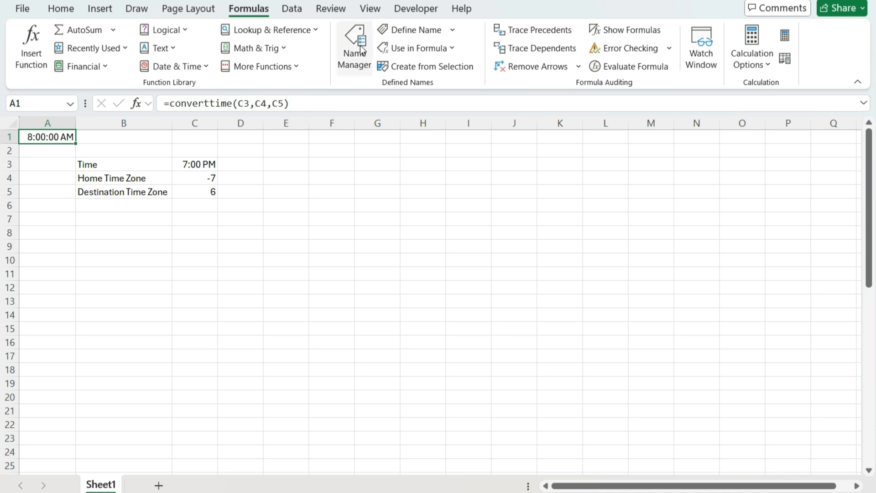
Reopen Name Manager to view the converttime LAMBDA definition
click(354, 47)
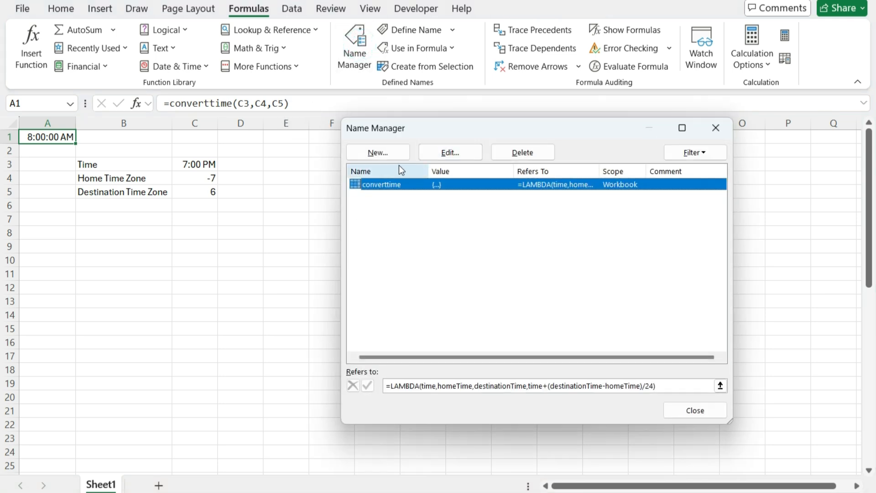
mouse_move(534, 407)
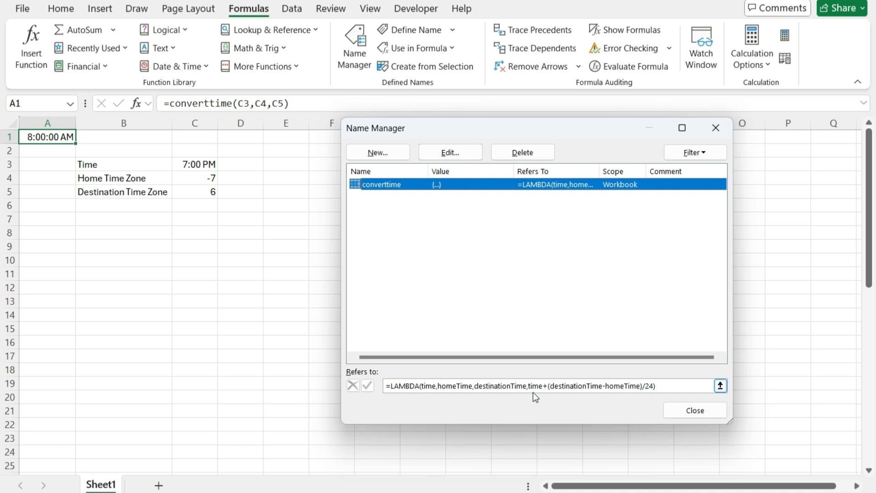
mouse_move(694, 410)
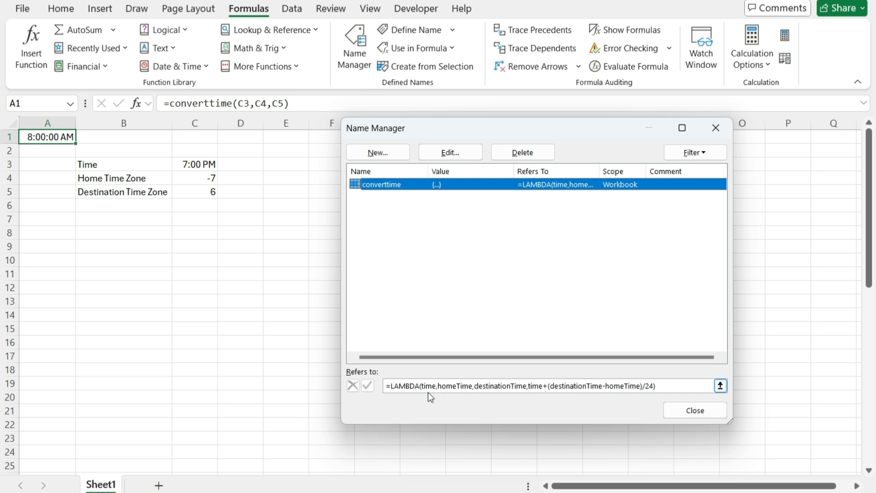
mouse_move(524, 388)
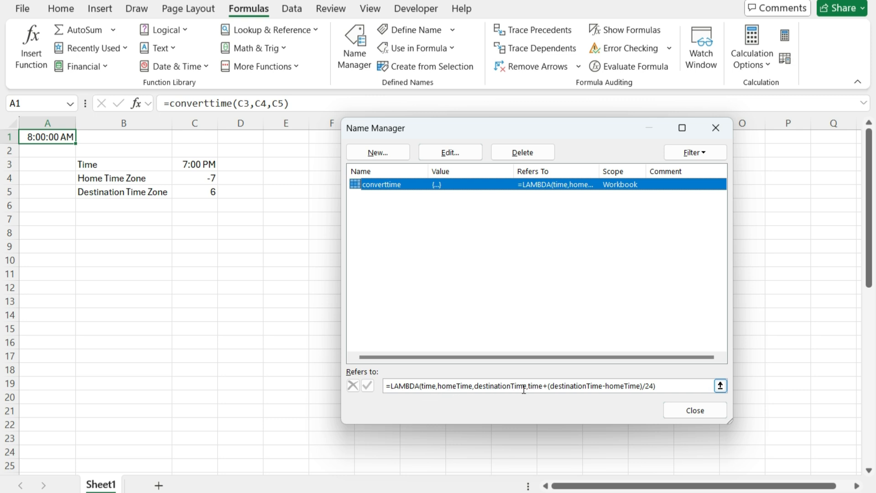